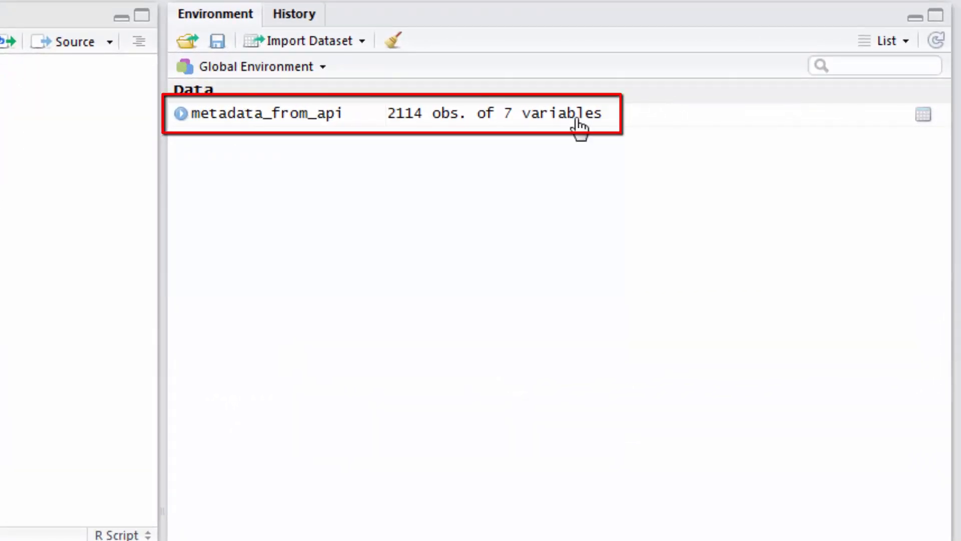
mouse_move(284, 118)
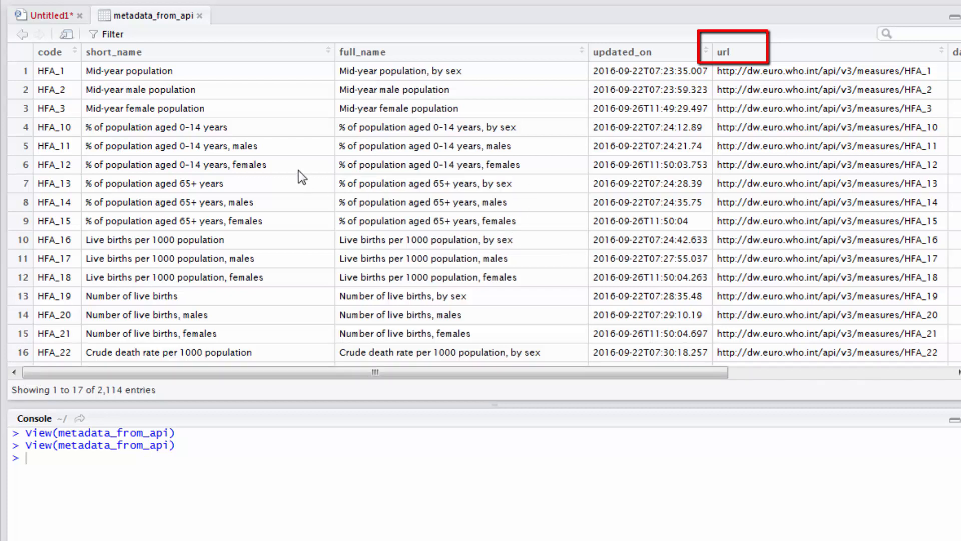
mouse_move(336, 178)
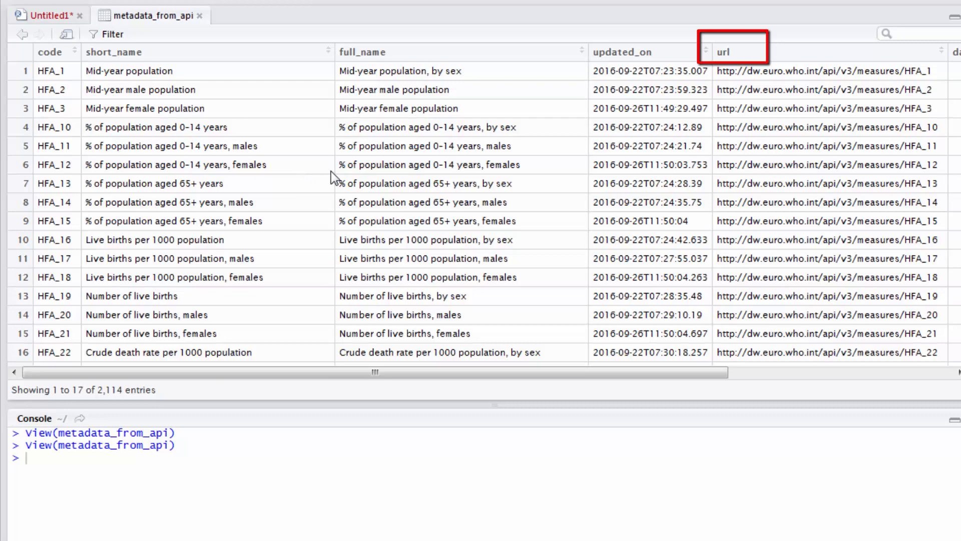
Scroll the metadata_from_api viewer down to row 66, HFA_74, infant deaths per 1000 live births.
scroll("down", 3)
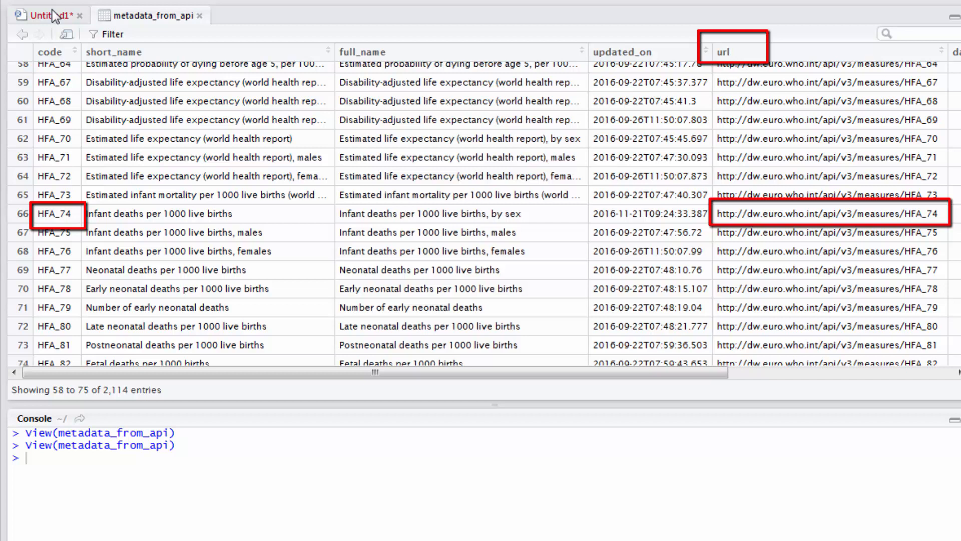
mouse_move(55, 31)
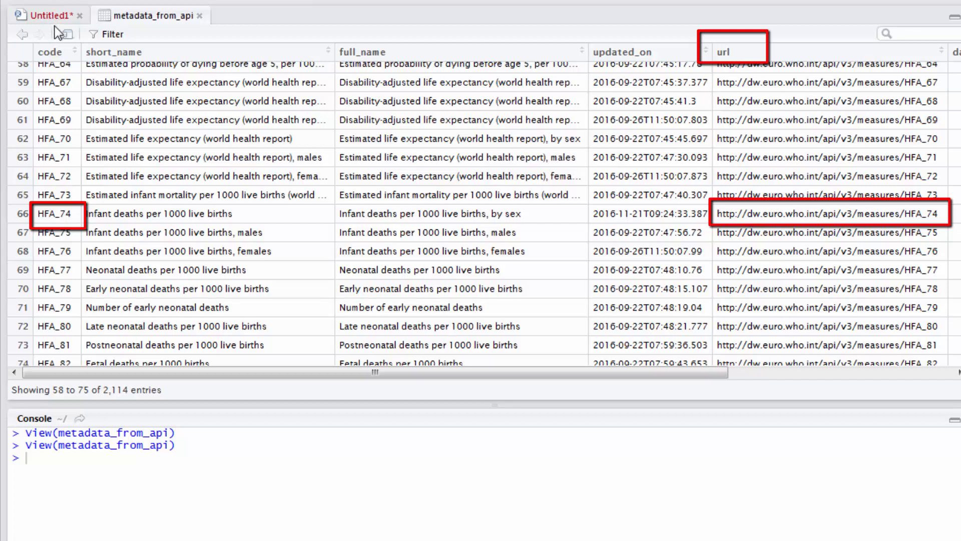
Return to the Untitled1 script and run line 5, assigning the HFA_74 url.
left_click(49, 15)
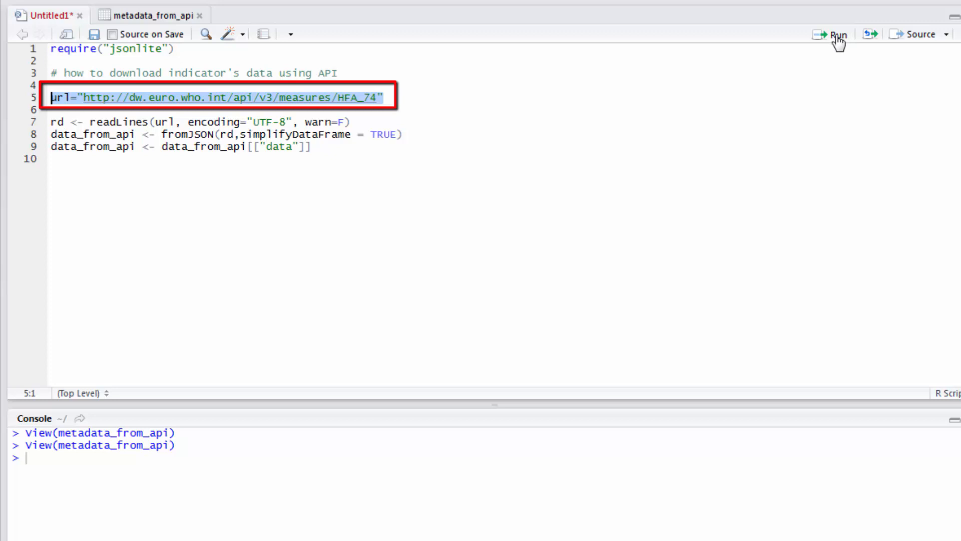
left_click(833, 33)
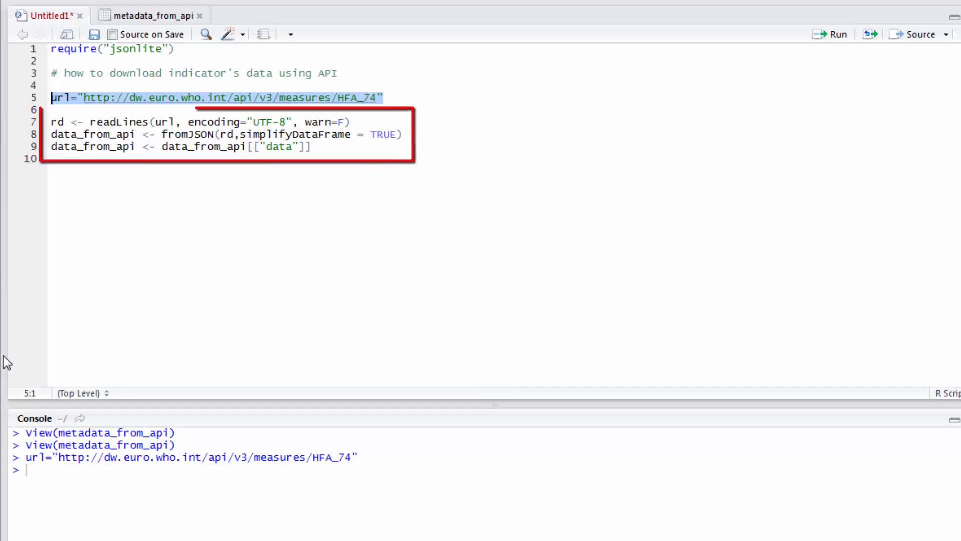
Run lines 7–9 (readLines, fromJSON, subset) to build data_from_api with 6068 observations.
left_click(52, 158)
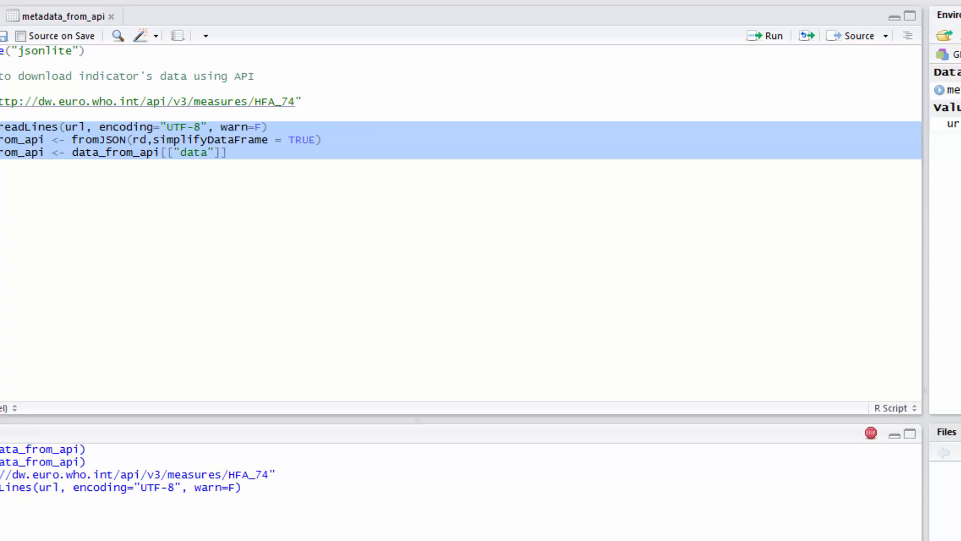
left_click(765, 36)
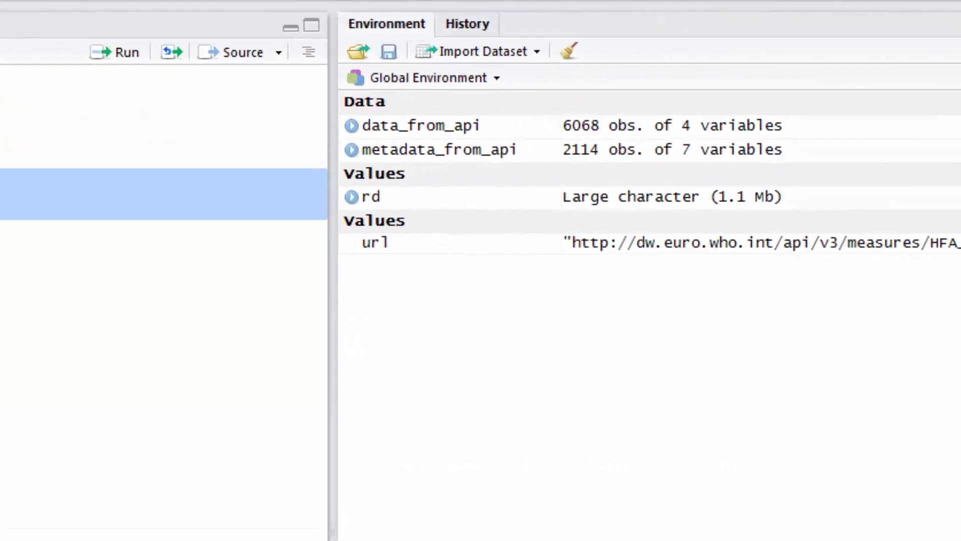